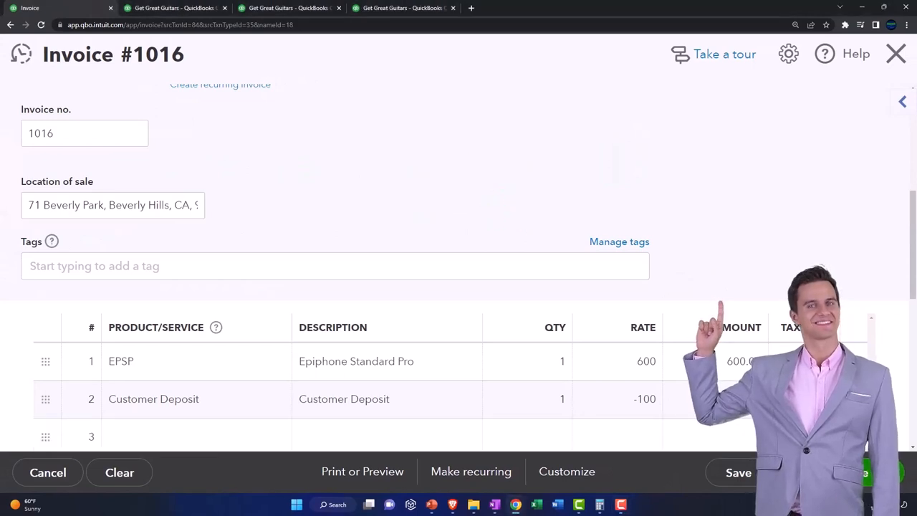
Bring up the sales income transaction report listing invoice 1016's $600 sale
{"action": "left_click", "coordinate": [739, 473]}
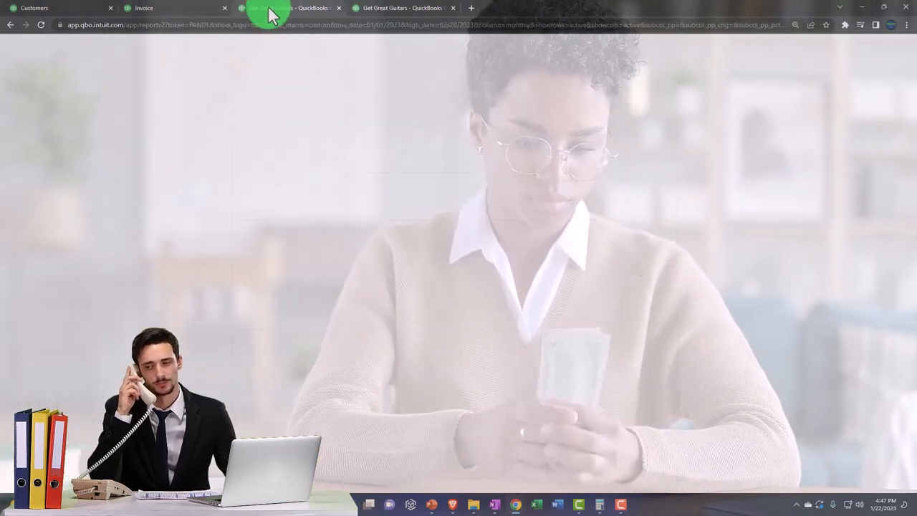
{"action": "left_click", "coordinate": [287, 8]}
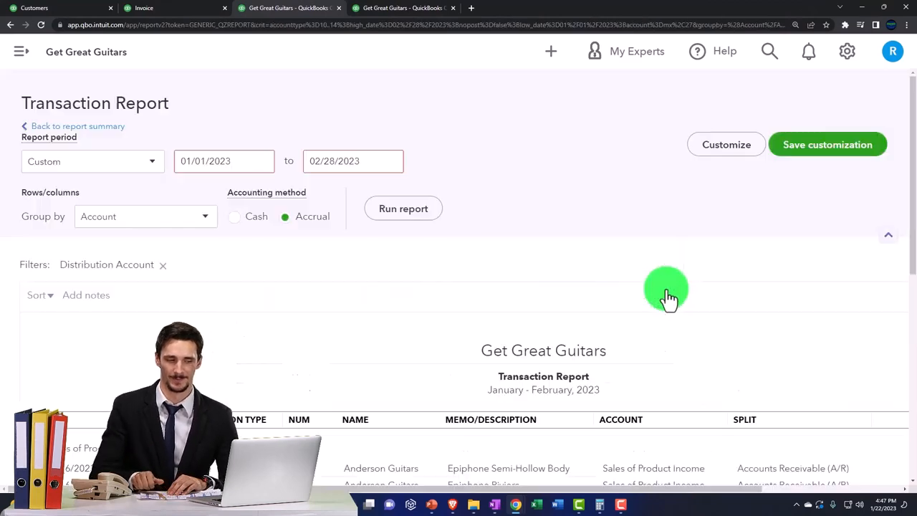
{"action": "scroll", "scroll_direction": "down", "scroll_amount": 3}
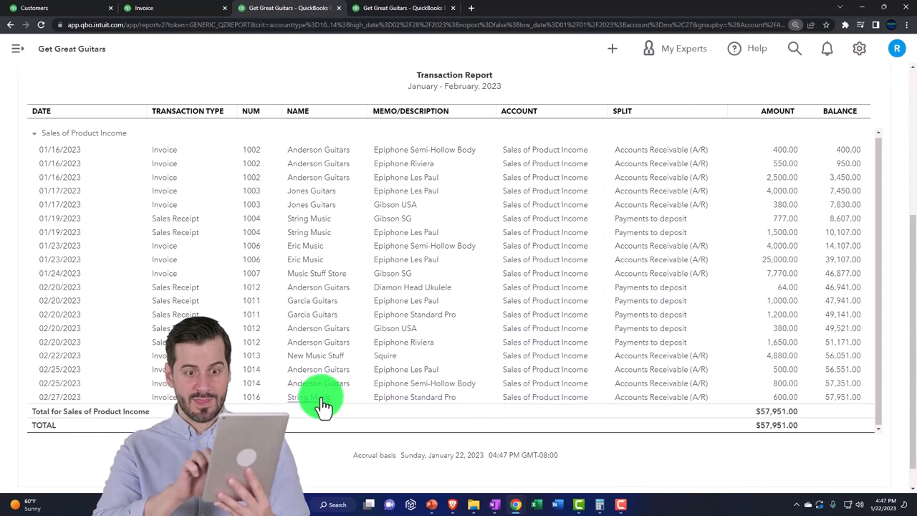
Select invoice 1016's row, then view the February 28, 2023 balance sheet with Payments to deposit at 100
{"action": "left_click", "coordinate": [785, 397]}
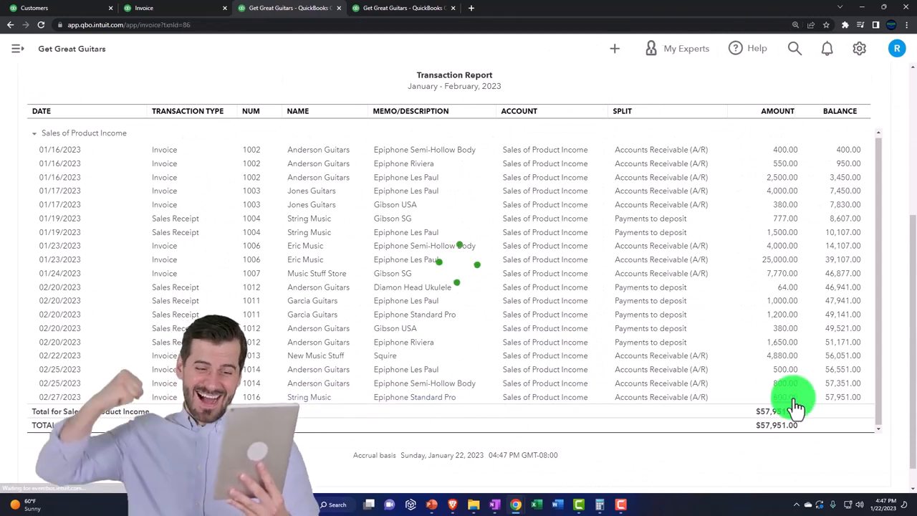
{"action": "left_click", "coordinate": [792, 397]}
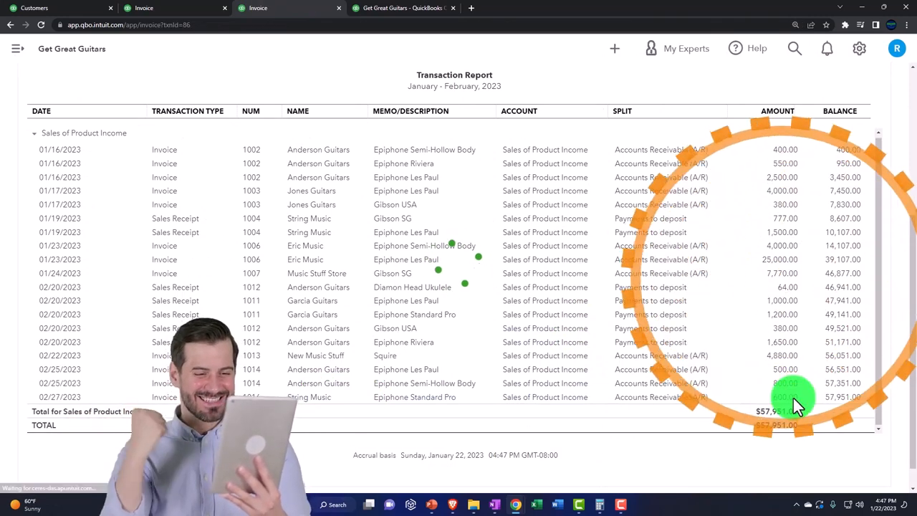
{"action": "left_click", "coordinate": [164, 397]}
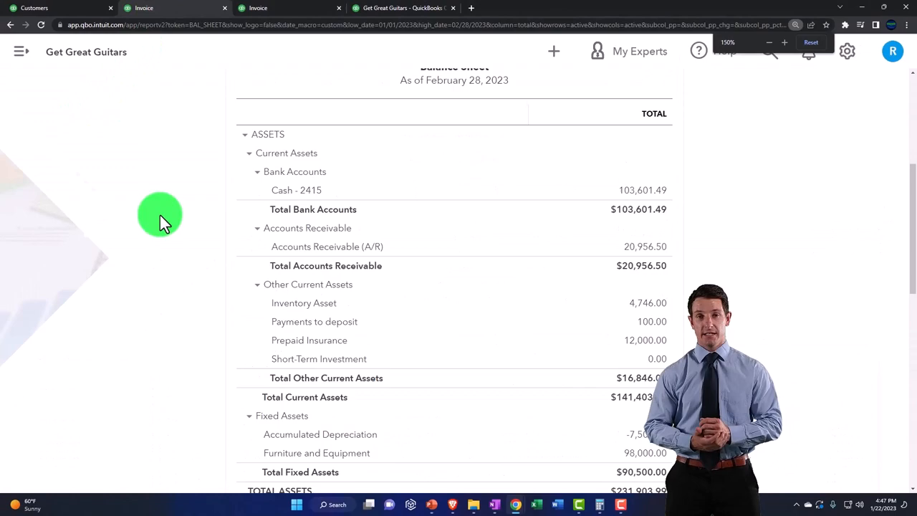
{"action": "scroll", "scroll_direction": "down", "scroll_amount": 3}
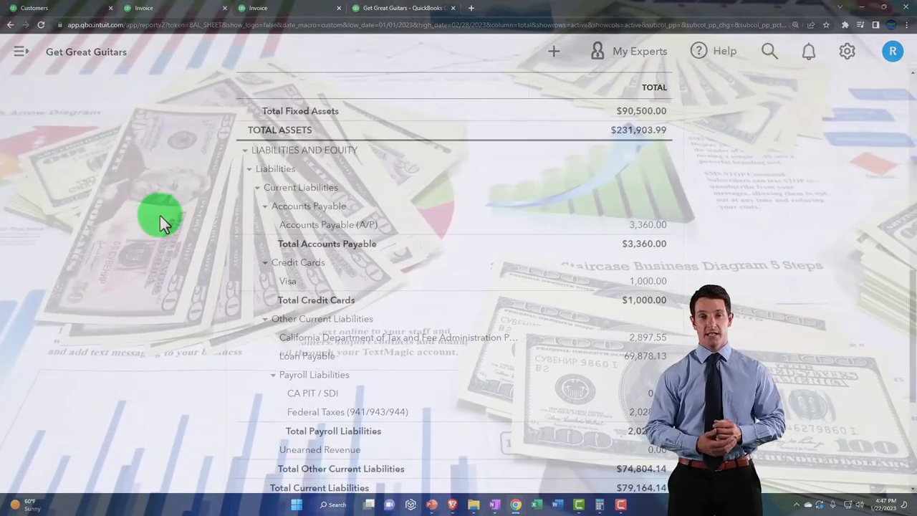
{"action": "scroll", "scroll_direction": "down", "scroll_amount": 3}
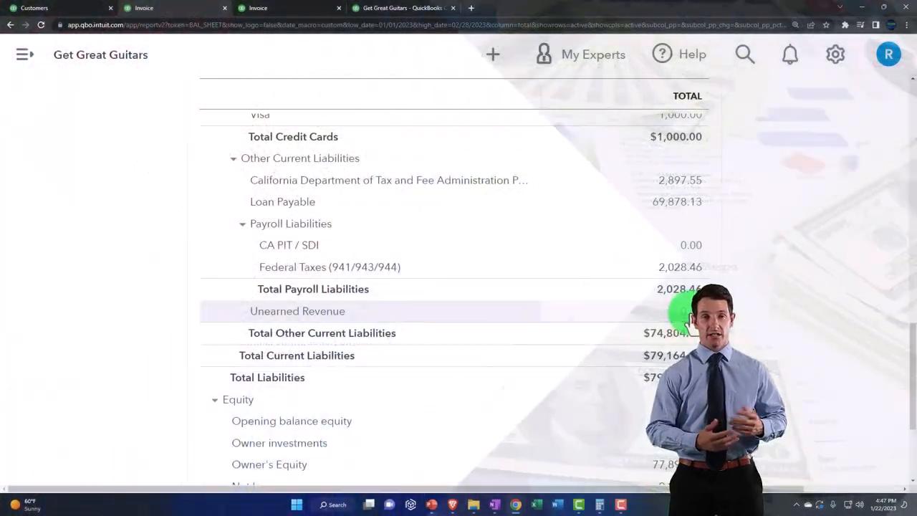
{"action": "left_click", "coordinate": [298, 311]}
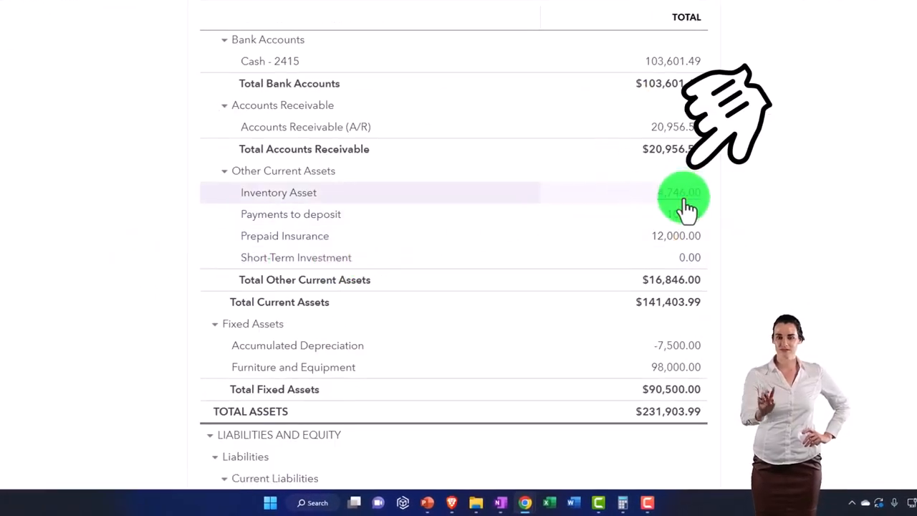
Open and scroll the Inventory Asset transaction detail
{"action": "left_click", "coordinate": [278, 192]}
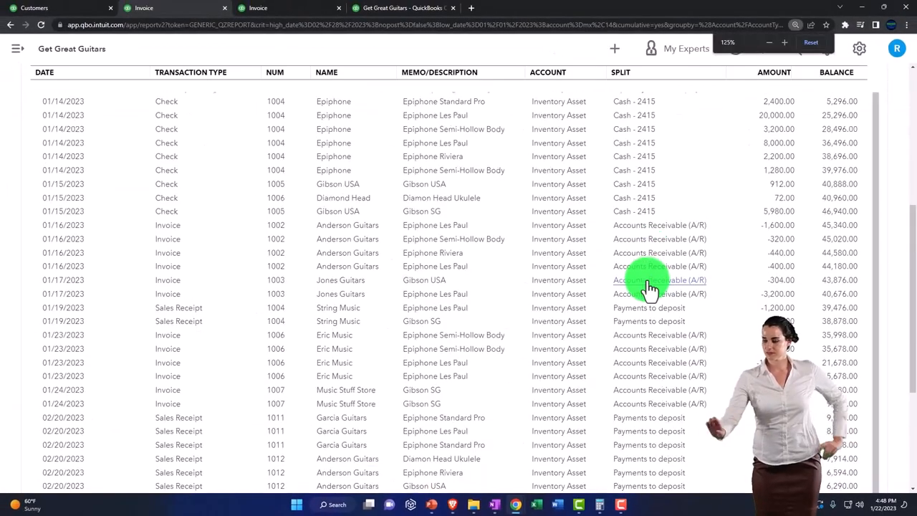
{"action": "scroll", "scroll_direction": "down", "scroll_amount": 3}
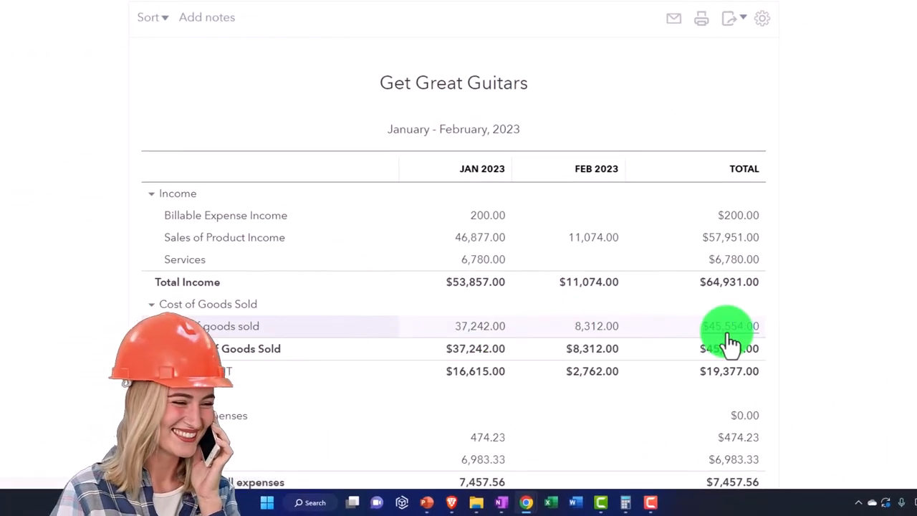
{"action": "left_click", "coordinate": [729, 326]}
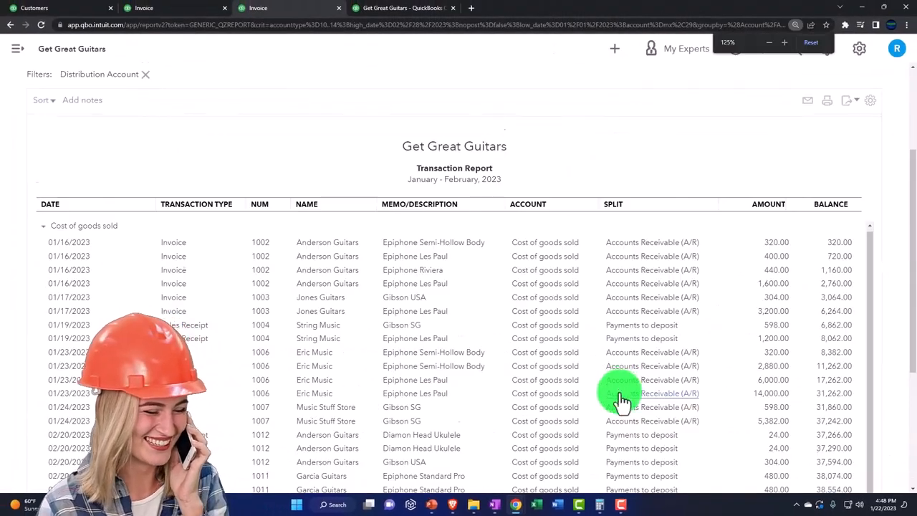
{"action": "scroll", "scroll_direction": "down", "scroll_amount": 3}
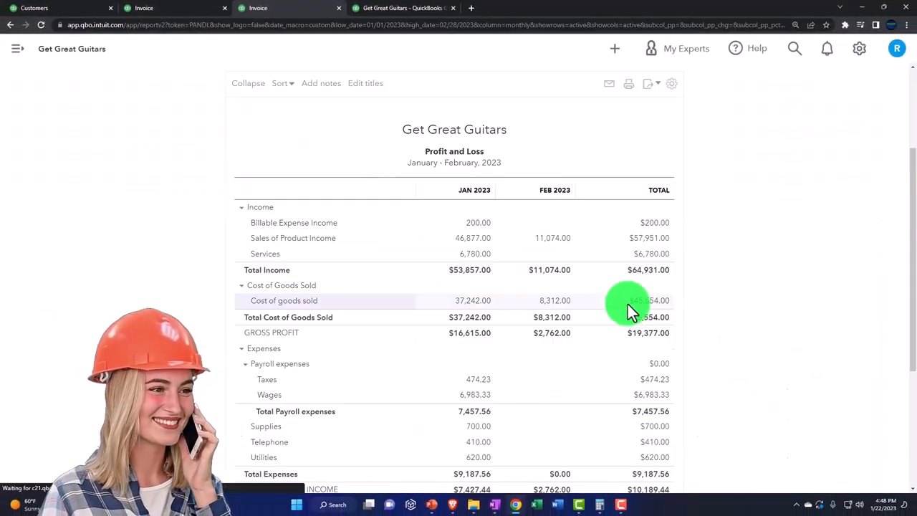
{"action": "key", "text": "ctrl+plus"}
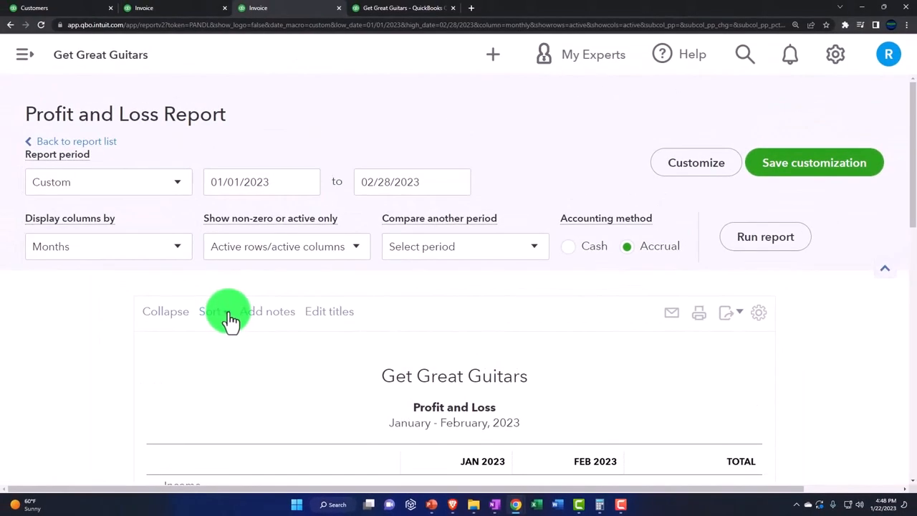
Scroll the Customer Balance Detail report ($21,256.50 total) down to String Music
{"action": "left_click", "coordinate": [405, 8]}
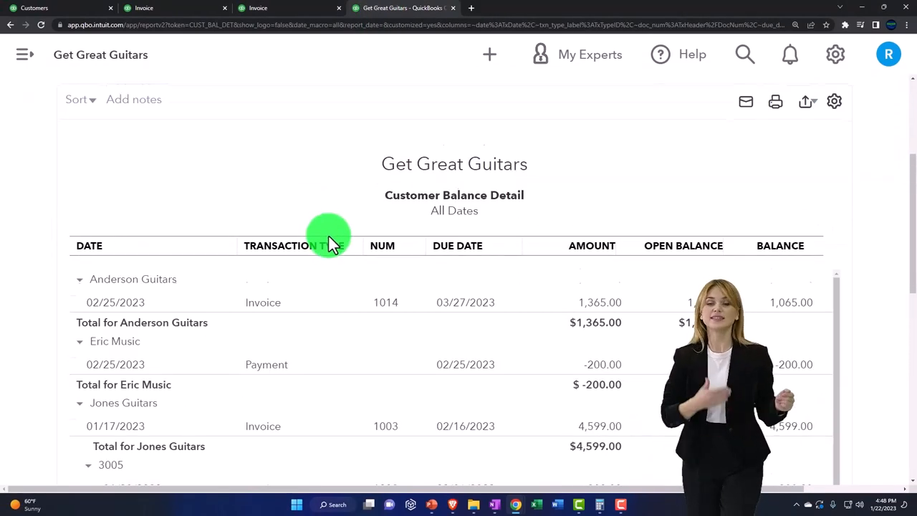
{"action": "scroll", "scroll_direction": "down", "scroll_amount": 3}
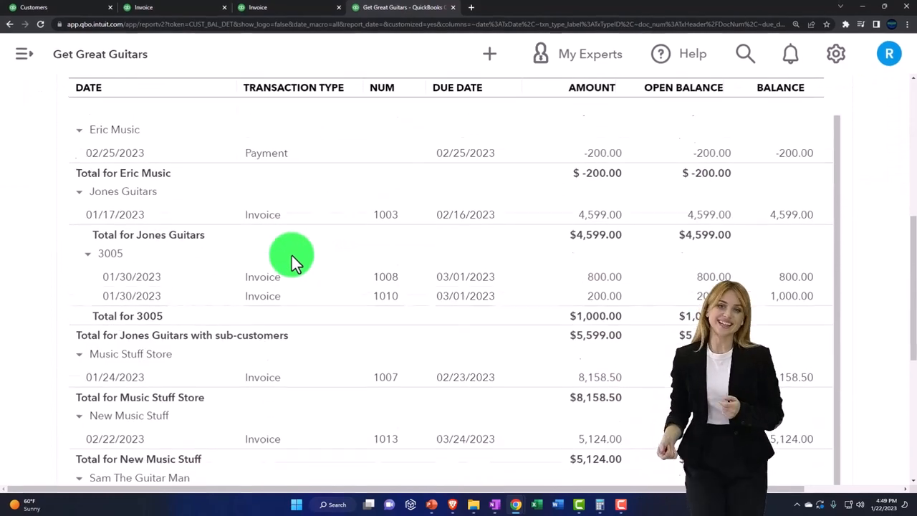
{"action": "scroll", "scroll_direction": "down", "scroll_amount": 3}
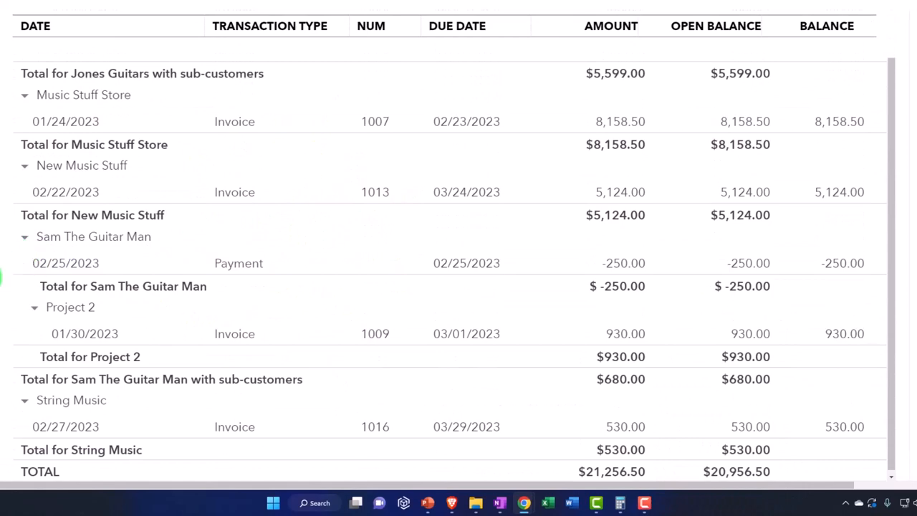
{"action": "scroll", "scroll_direction": "down", "scroll_amount": 3}
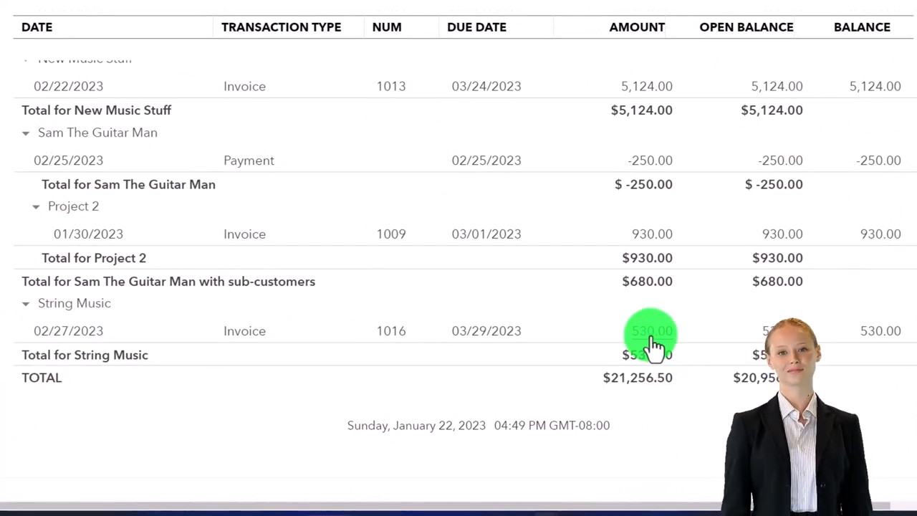
{"action": "mouse_move", "coordinate": [588, 287]}
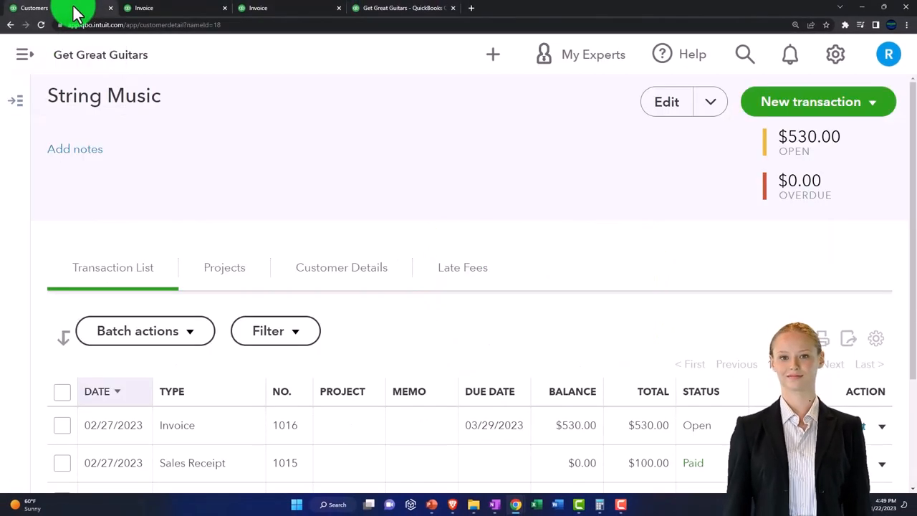
Review String Music's transactions, including $100 sales receipt 1015, and open invoice 1016
{"action": "scroll", "scroll_direction": "down", "scroll_amount": 3}
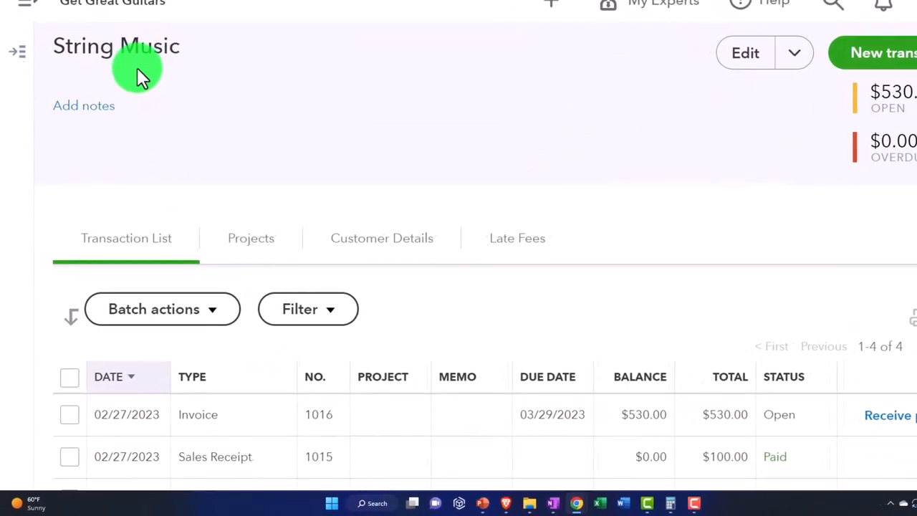
{"action": "scroll", "scroll_direction": "down", "scroll_amount": 3}
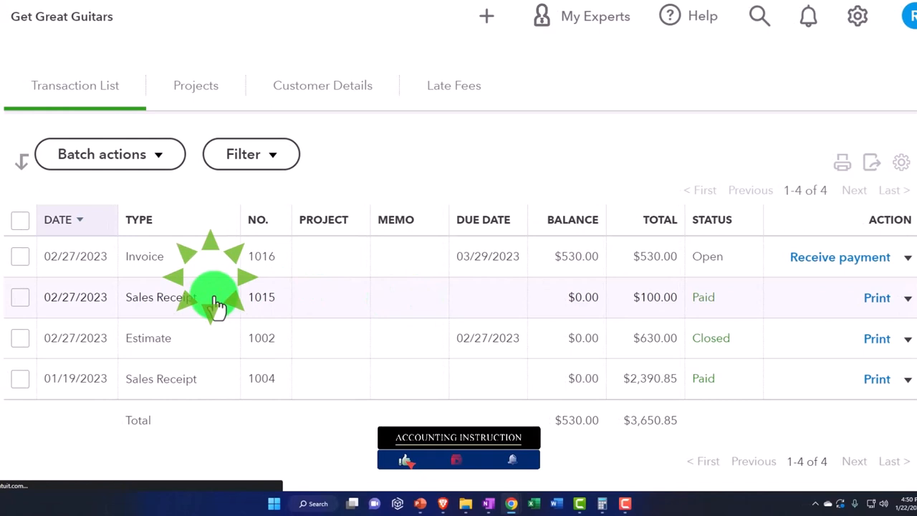
{"action": "left_click", "coordinate": [219, 298]}
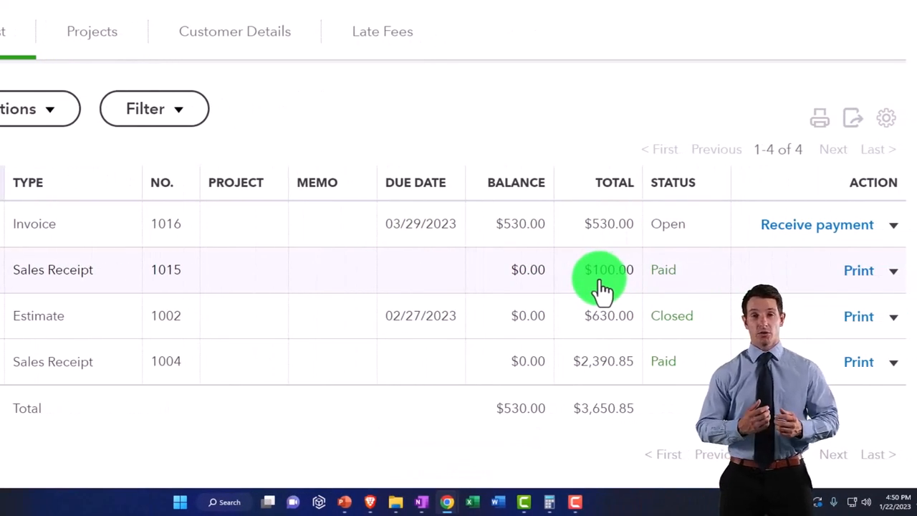
{"action": "mouse_move", "coordinate": [505, 233]}
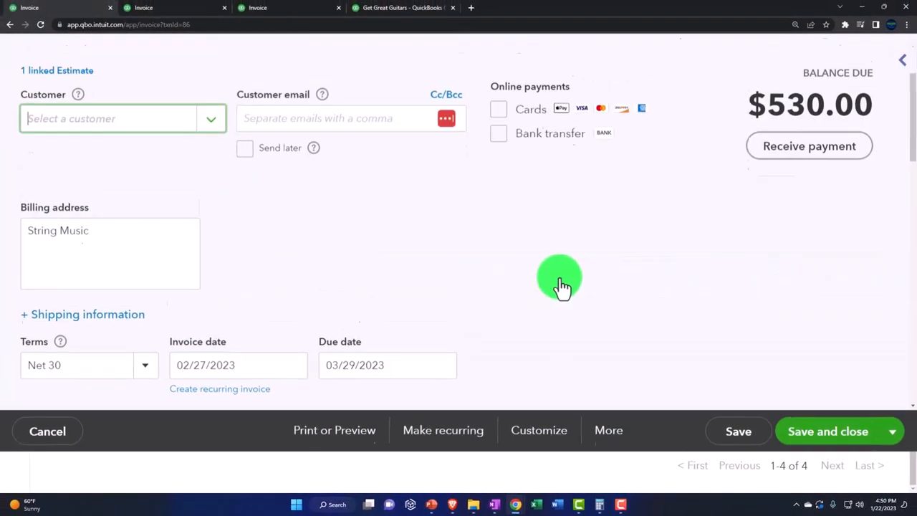
{"action": "scroll", "scroll_direction": "down", "scroll_amount": 3}
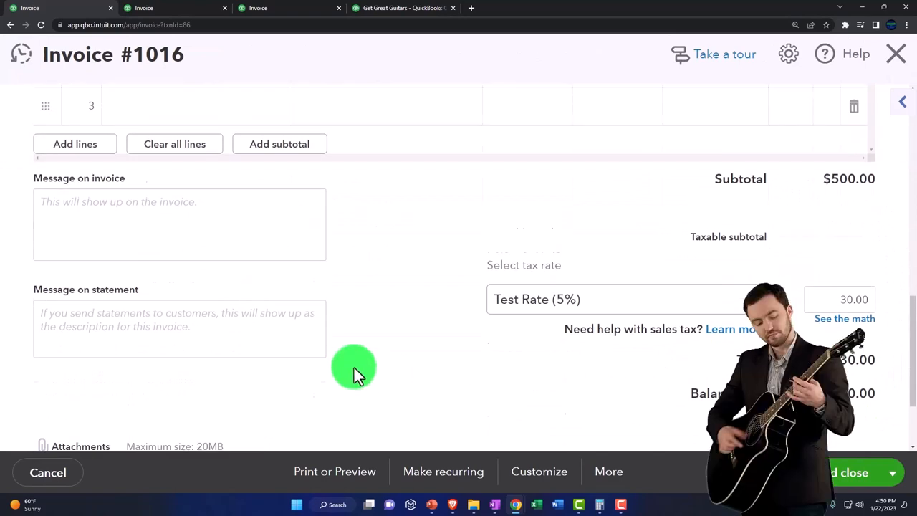
{"action": "scroll", "scroll_direction": "up", "scroll_amount": 3}
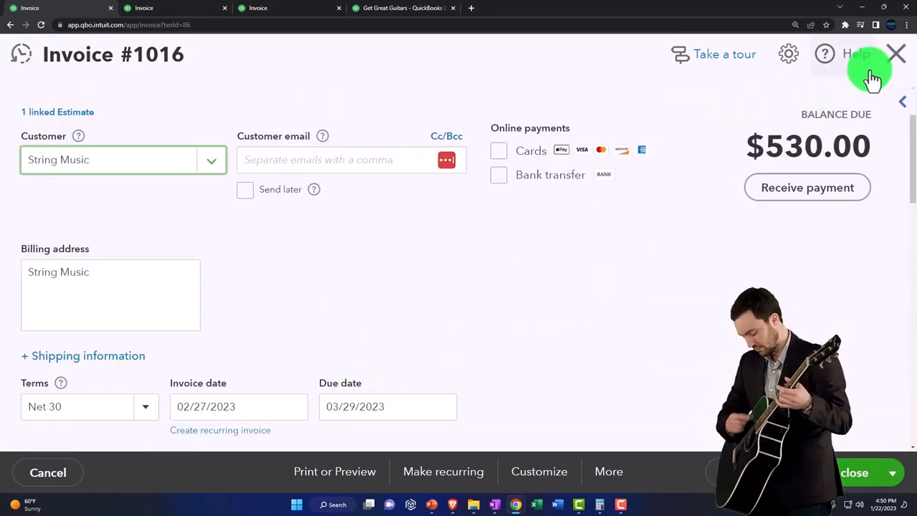
{"action": "mouse_move", "coordinate": [836, 107]}
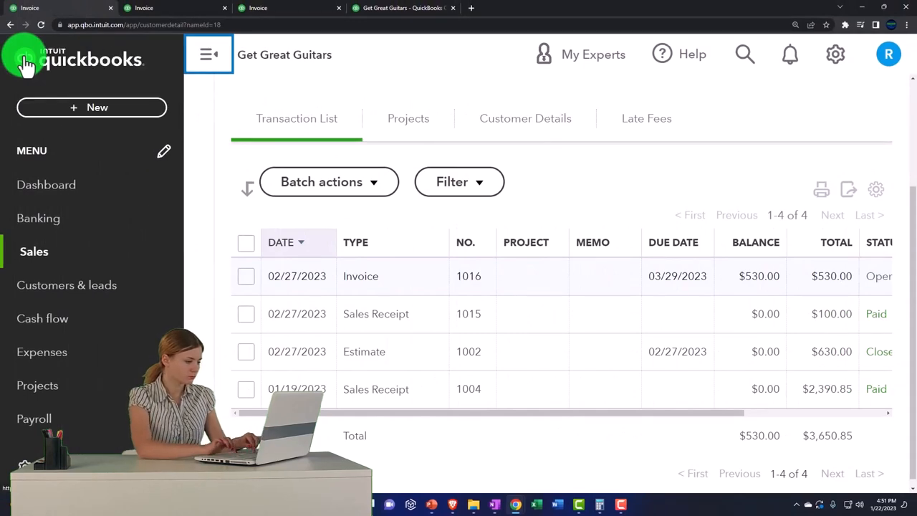
Go to Sales > Customers to see each customer's open balance
{"action": "left_click", "coordinate": [67, 285]}
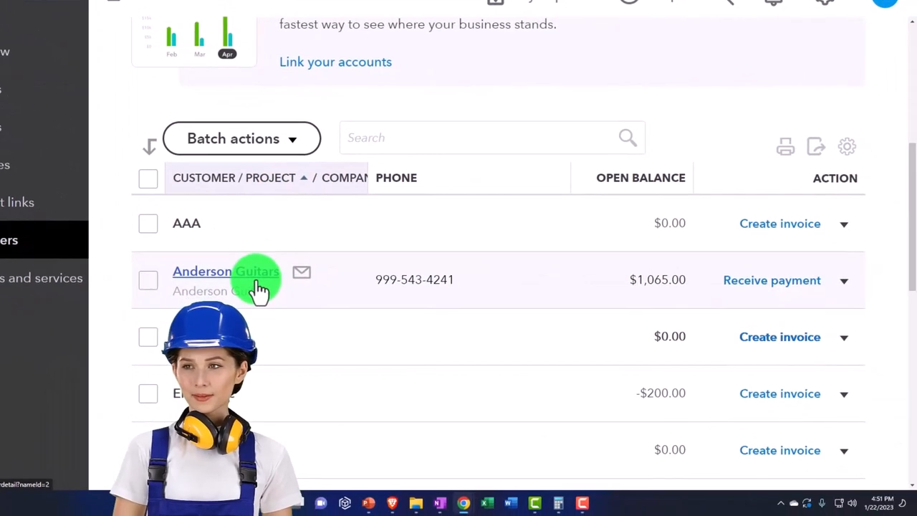
Open Anderson Guitars and scroll to its eight transactions, including invoice 1014 with $1,065 open
{"action": "left_click", "coordinate": [201, 270]}
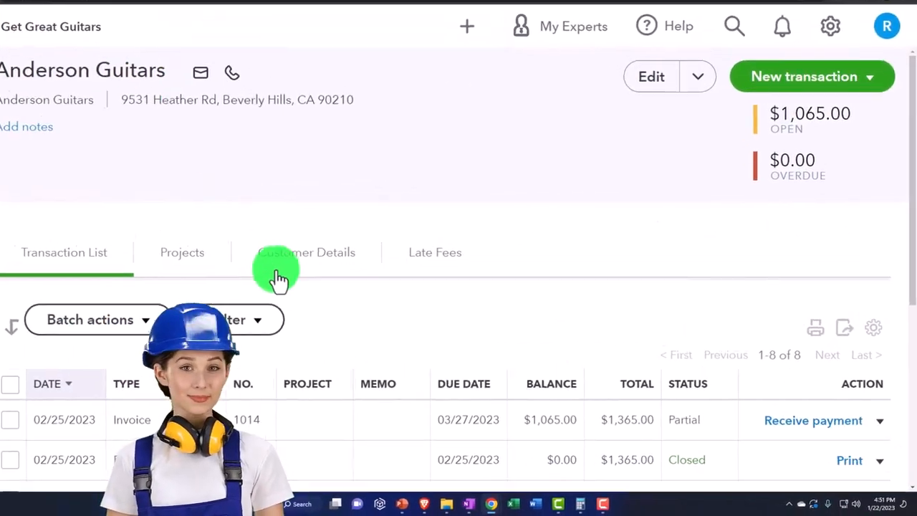
{"action": "scroll", "scroll_direction": "down", "scroll_amount": 3}
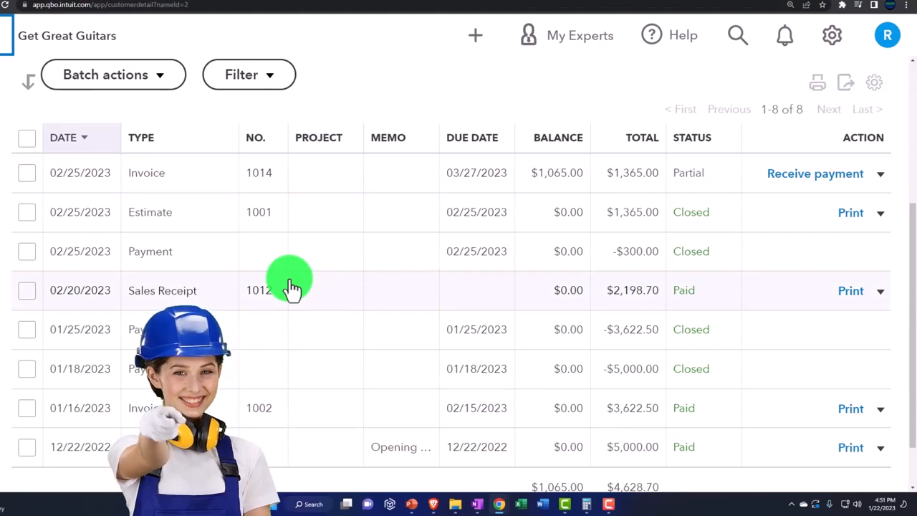
{"action": "mouse_move", "coordinate": [568, 212]}
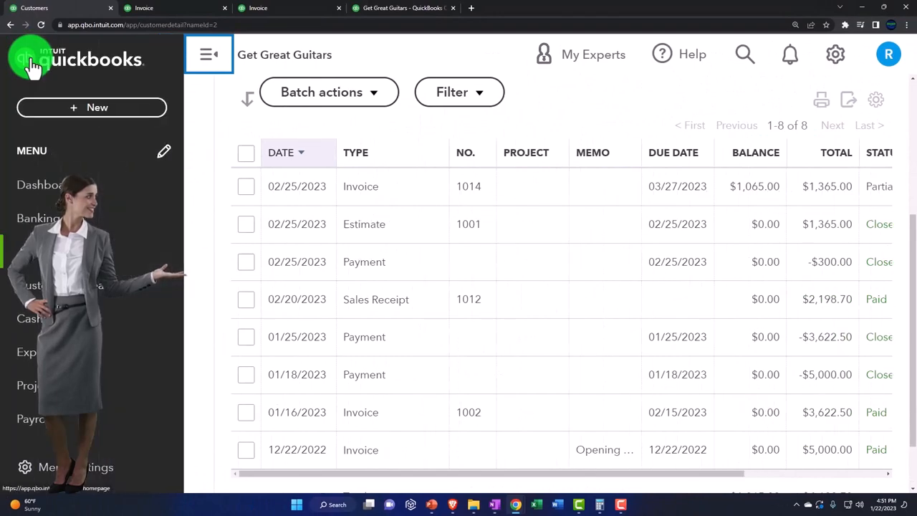
Check Sam The Guitar Man's transactions showing an unapplied $250 payment, then return to Customers
{"action": "left_click", "coordinate": [208, 54]}
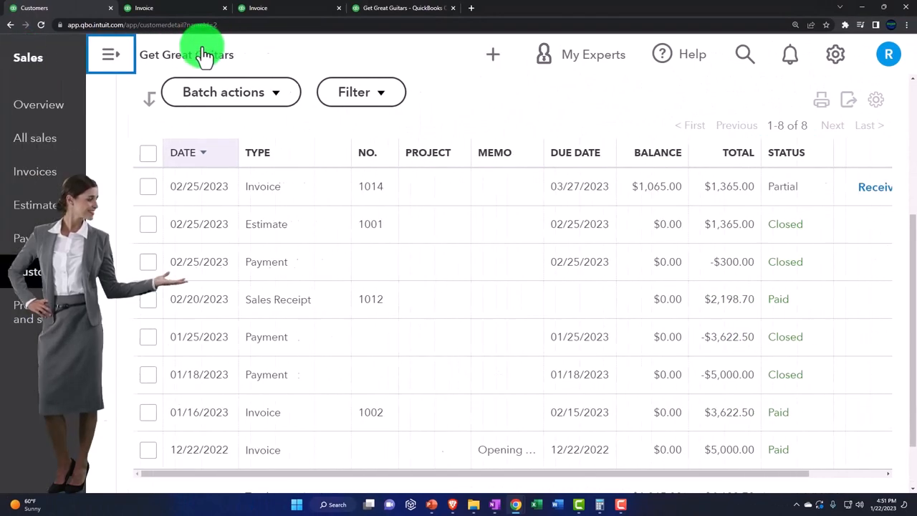
{"action": "left_click", "coordinate": [110, 53]}
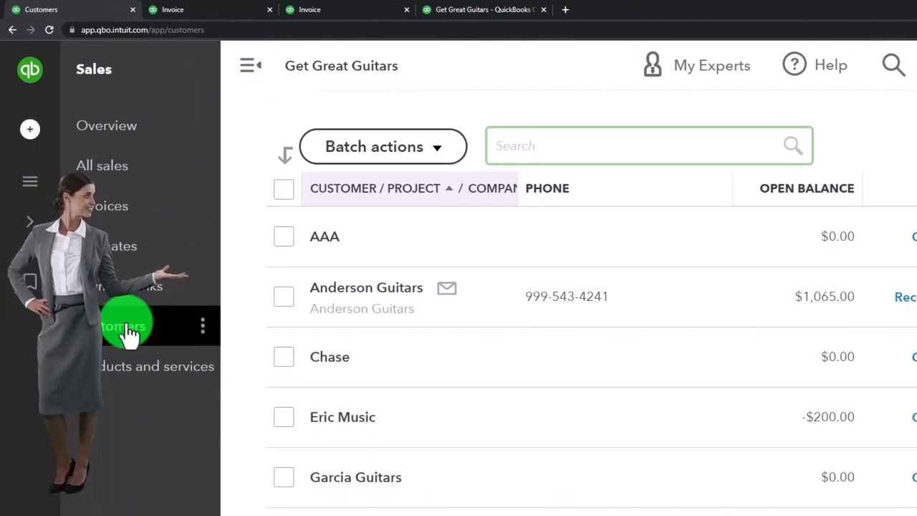
{"action": "scroll", "scroll_direction": "down", "scroll_amount": 3}
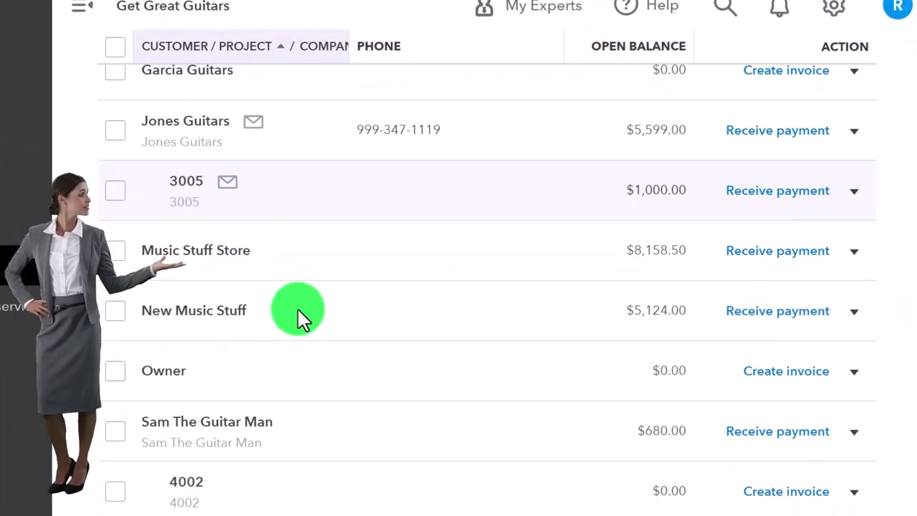
{"action": "scroll", "scroll_direction": "down", "scroll_amount": 3}
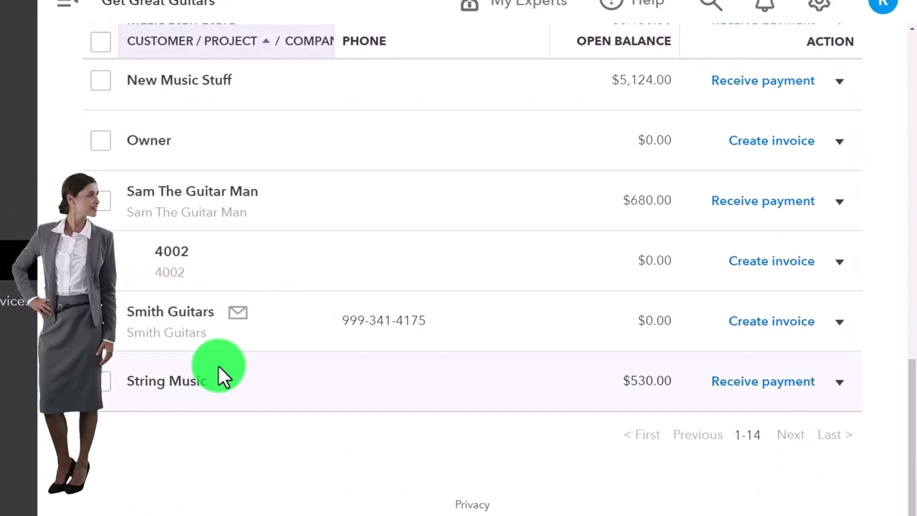
{"action": "left_click", "coordinate": [192, 190]}
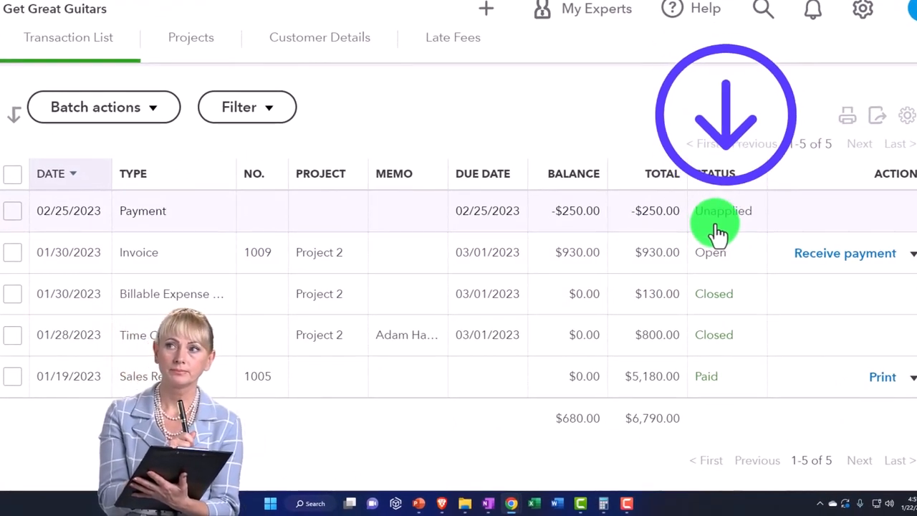
{"action": "left_click", "coordinate": [208, 54]}
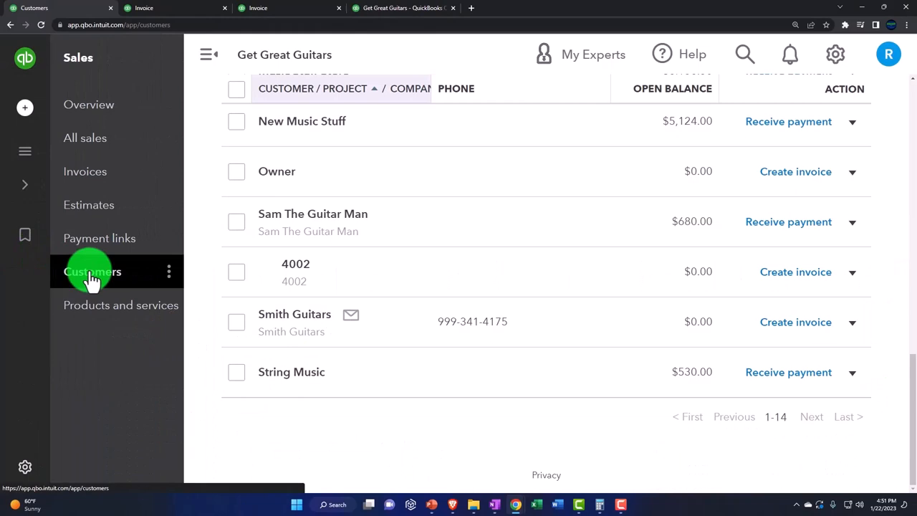
Open Anderson Guitars' invoice 1014, with $1,065.00 due after a $300 payment
{"action": "left_click", "coordinate": [209, 54]}
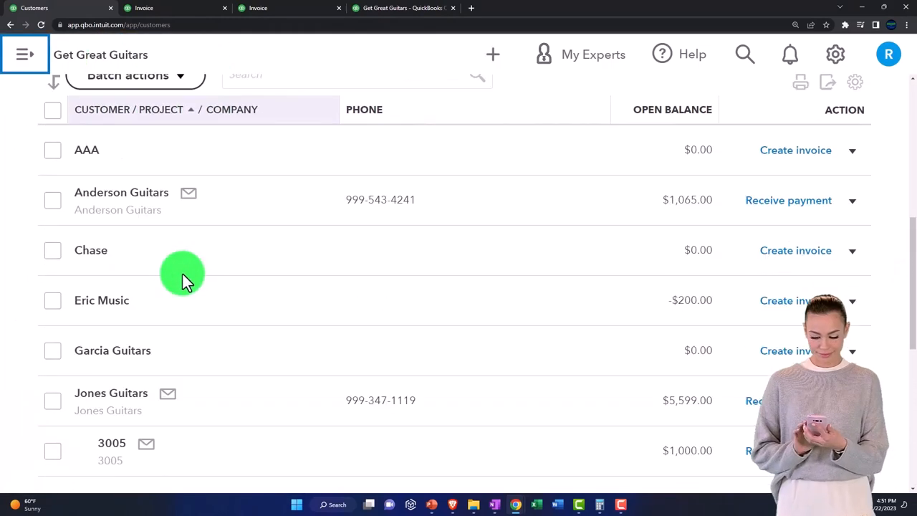
{"action": "left_click", "coordinate": [122, 192]}
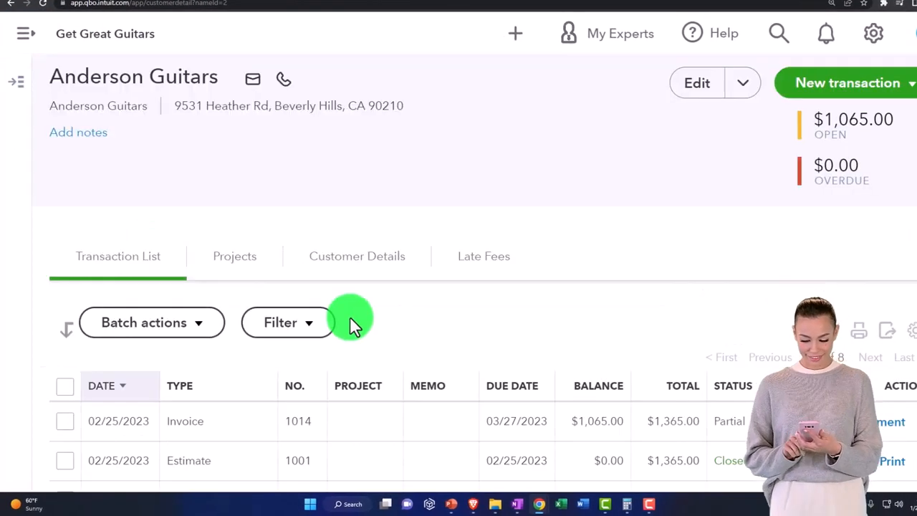
{"action": "scroll", "scroll_direction": "down", "scroll_amount": 3}
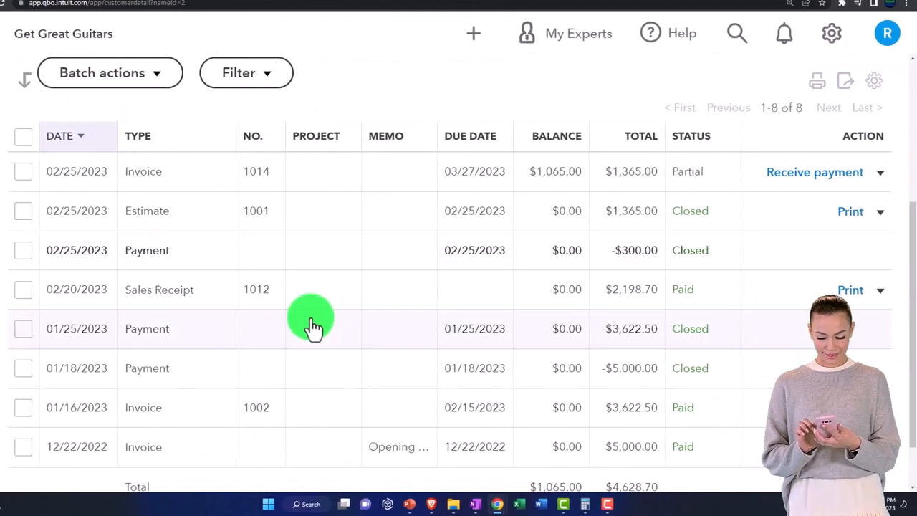
{"action": "mouse_move", "coordinate": [320, 323]}
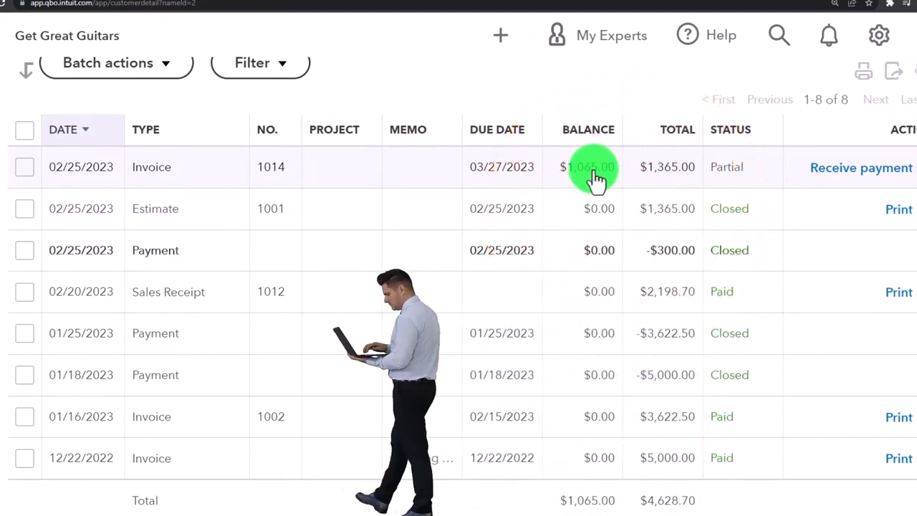
{"action": "left_click", "coordinate": [594, 167]}
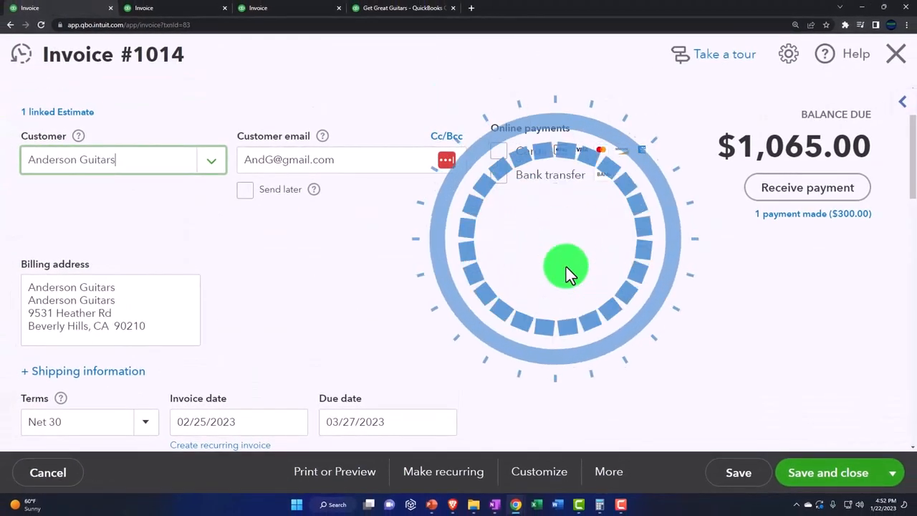
Review invoice 1014's two Epiphone lines ($1,300 subtotal) and close it without saving
{"action": "scroll", "scroll_direction": "down", "scroll_amount": 3}
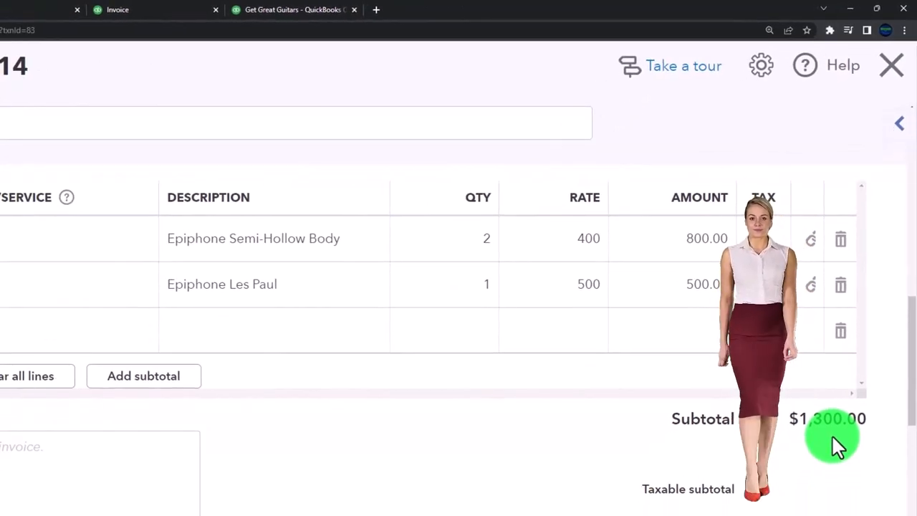
{"action": "scroll", "scroll_direction": "down", "scroll_amount": 3}
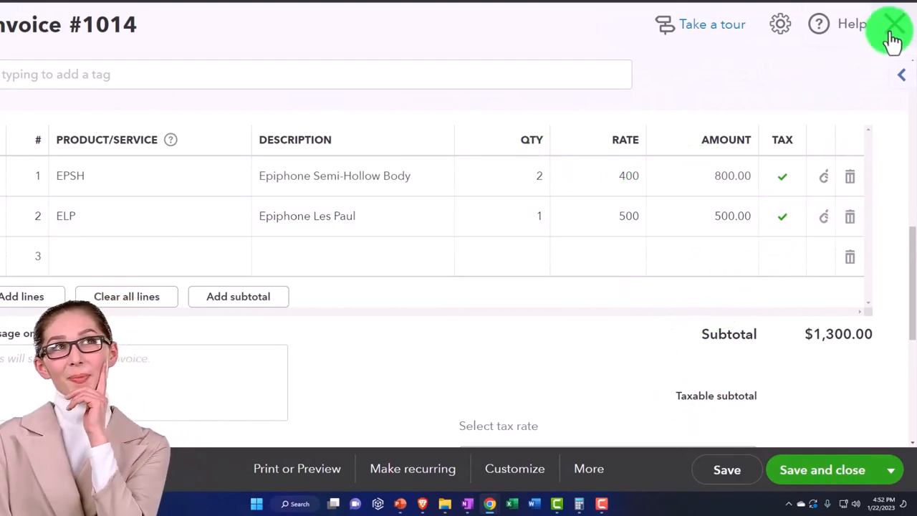
{"action": "left_click", "coordinate": [891, 24]}
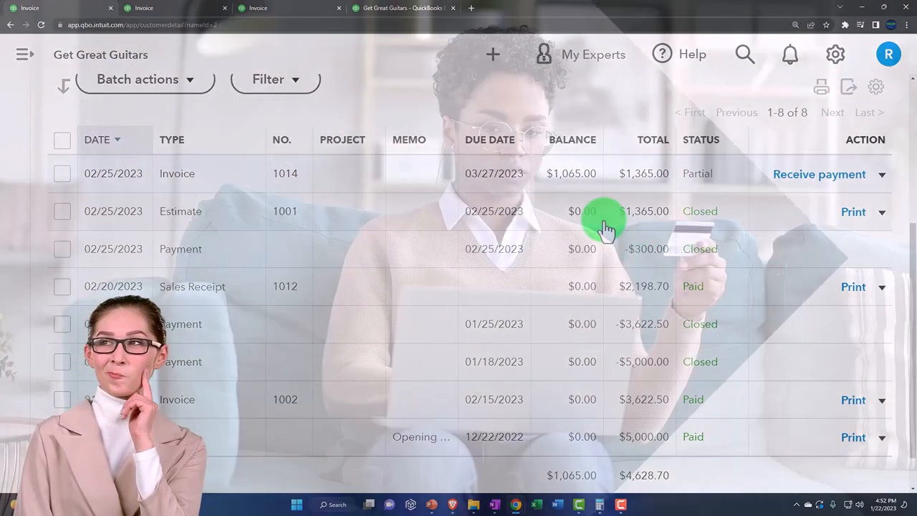
{"action": "mouse_move", "coordinate": [638, 193]}
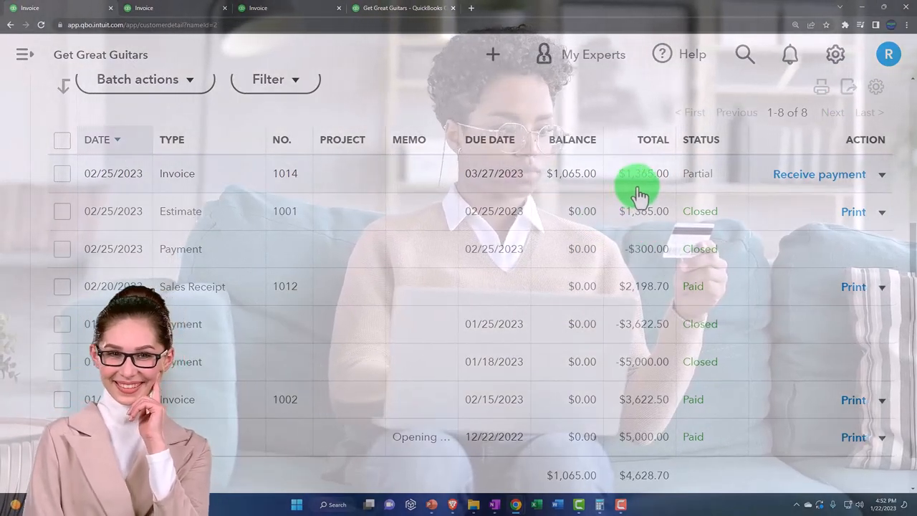
Scroll the page and expand the main navigation menu
{"action": "scroll", "scroll_direction": "down", "scroll_amount": 3}
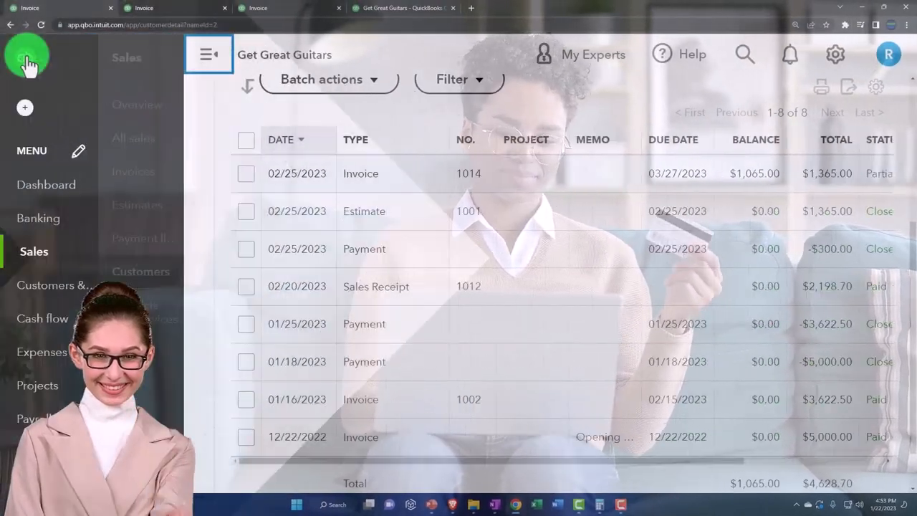
{"action": "left_click", "coordinate": [140, 271]}
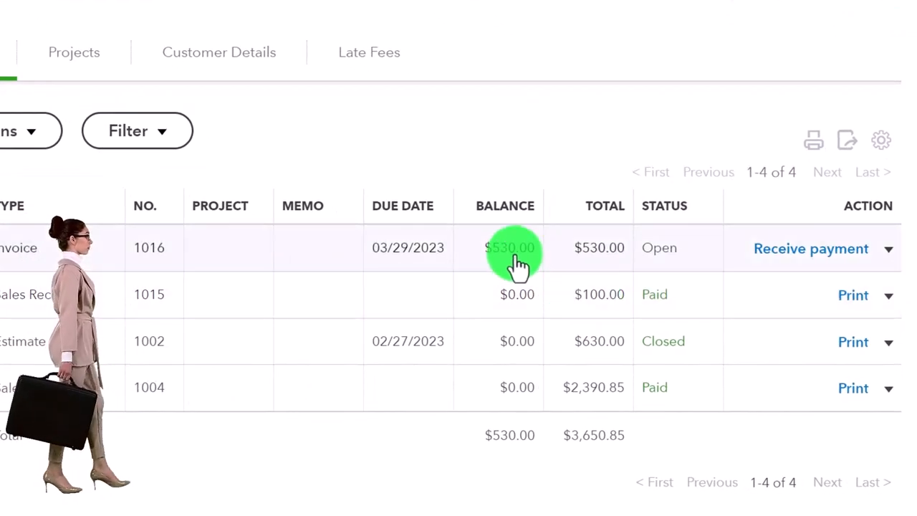
{"action": "mouse_move", "coordinate": [537, 258]}
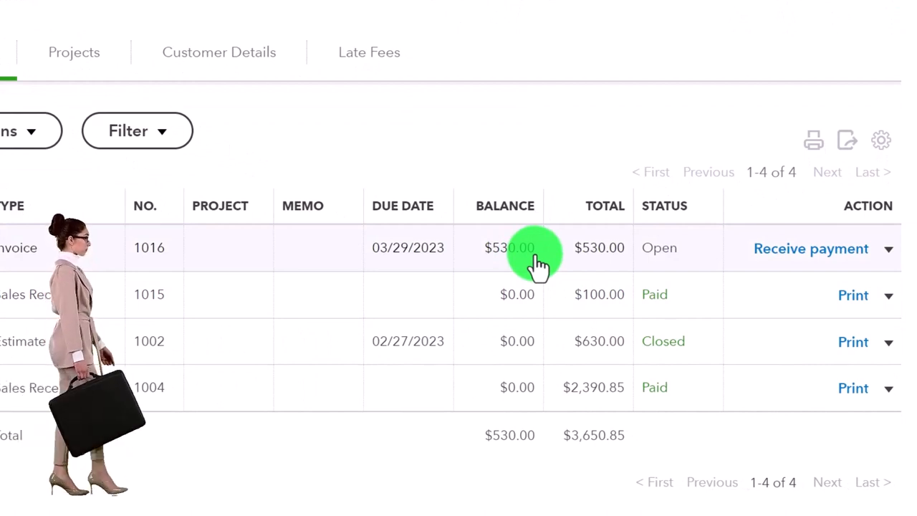
Run the Customer Balance Detail report for All Dates, showing Anderson Guitars' open invoice 1014
{"action": "left_click", "coordinate": [62, 51]}
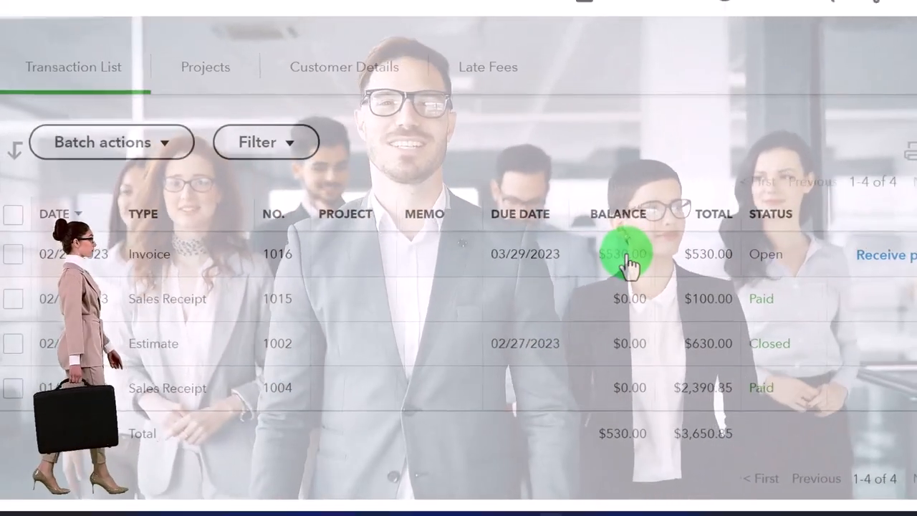
{"action": "left_click", "coordinate": [620, 254]}
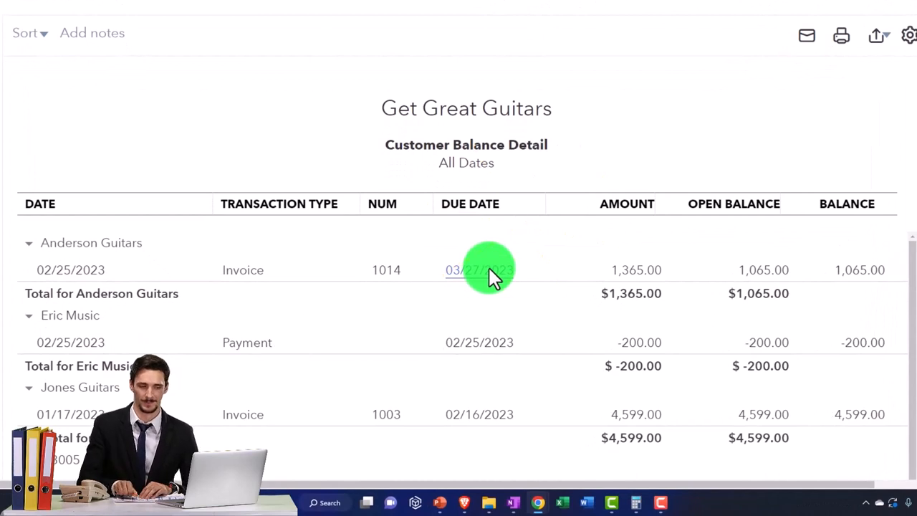
{"action": "scroll", "scroll_direction": "down", "scroll_amount": 3}
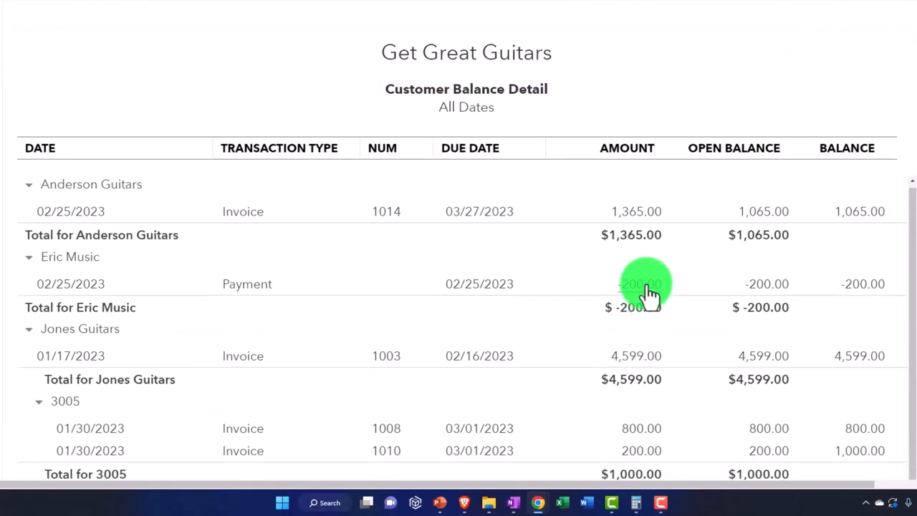